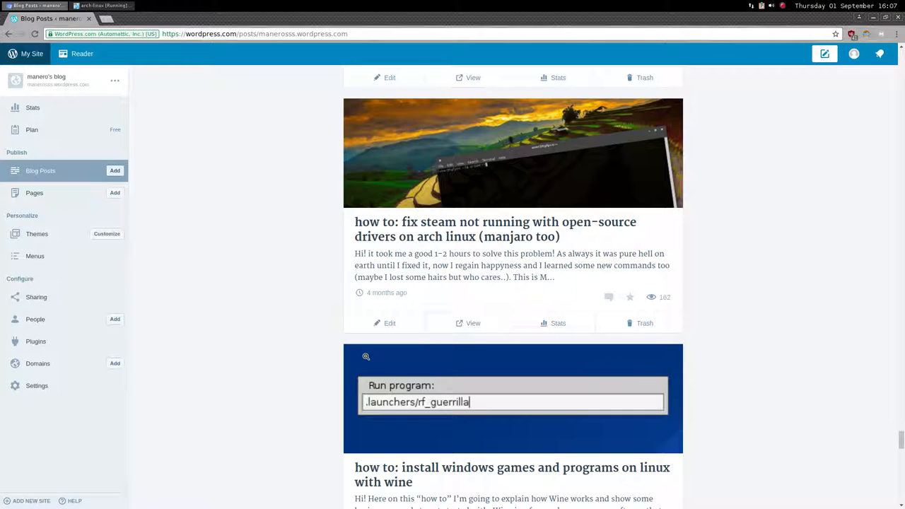
pyautogui.moveTo(571, 320)
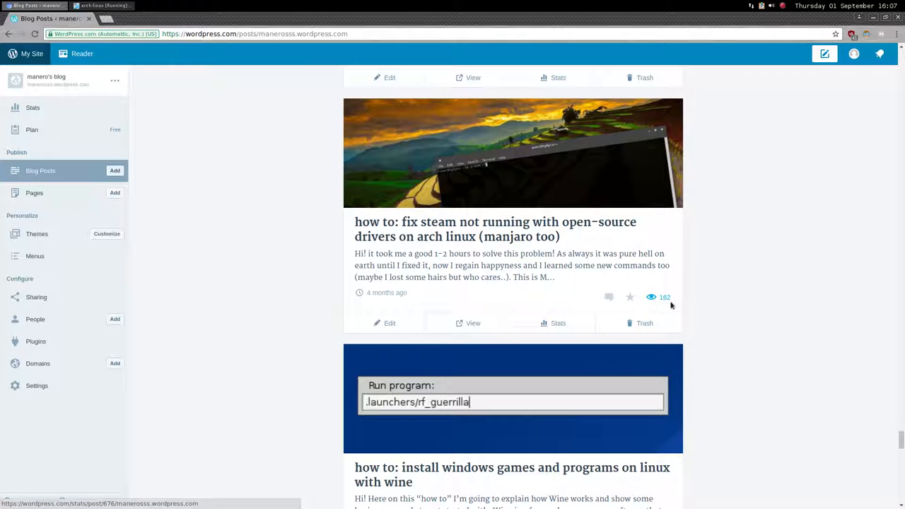
pyautogui.moveTo(486, 242)
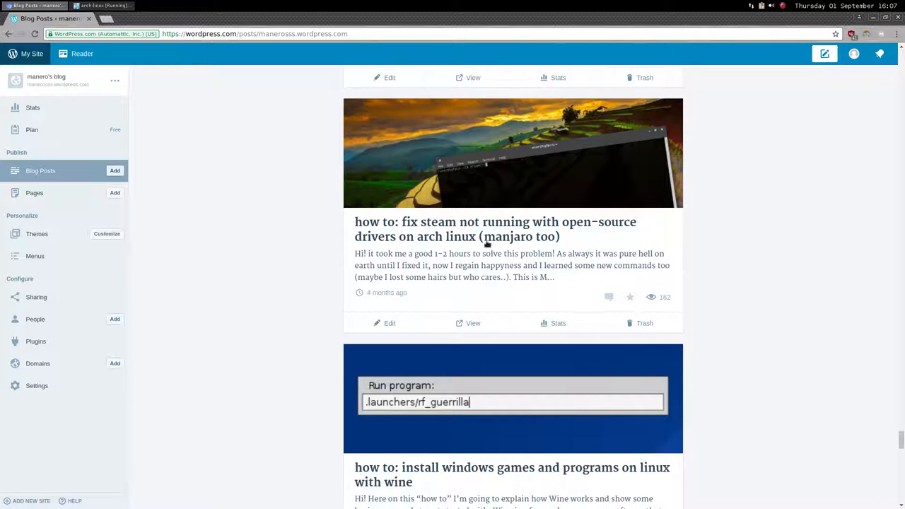
pyautogui.moveTo(651, 296)
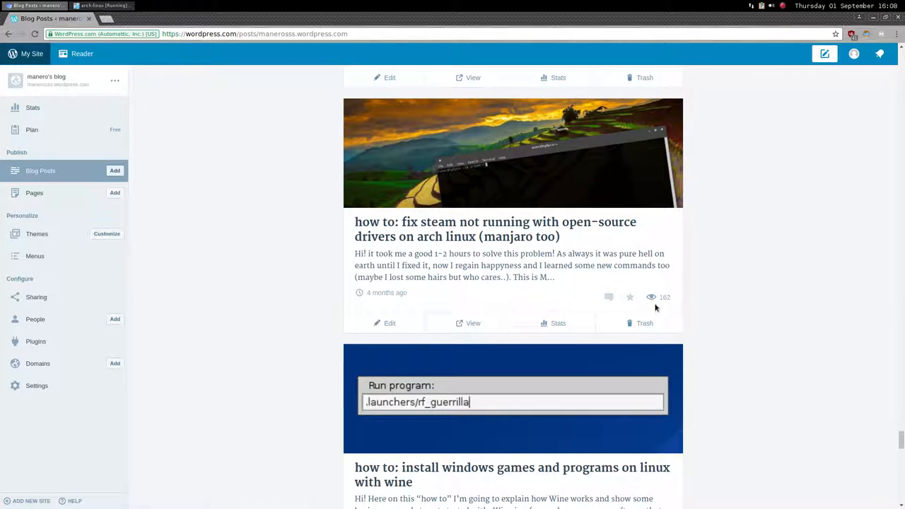
pyautogui.moveTo(290, 265)
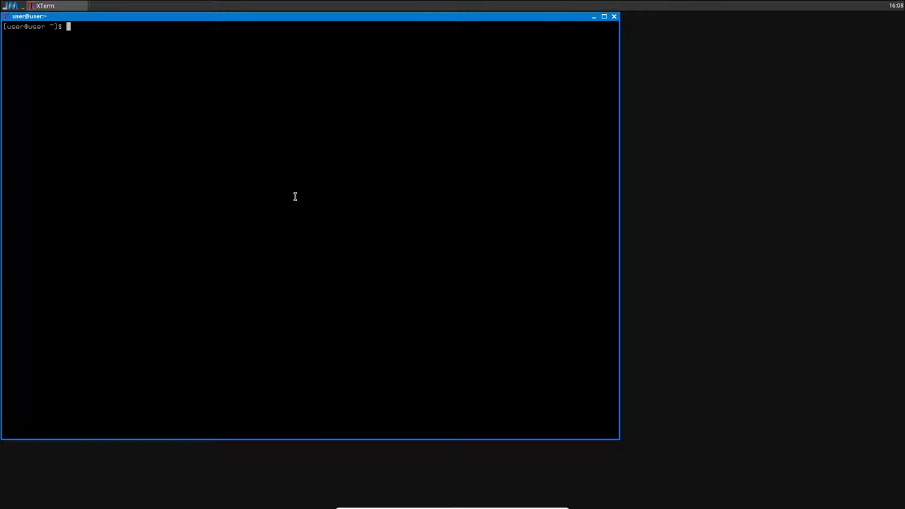
# - Launch Steam from the terminal and close its welcome window
pyautogui.write('ste')
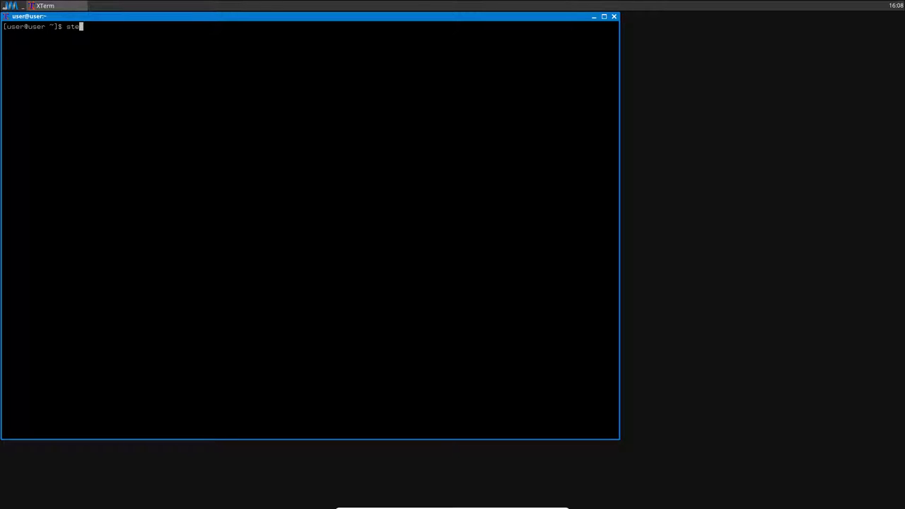
pyautogui.press('Return')
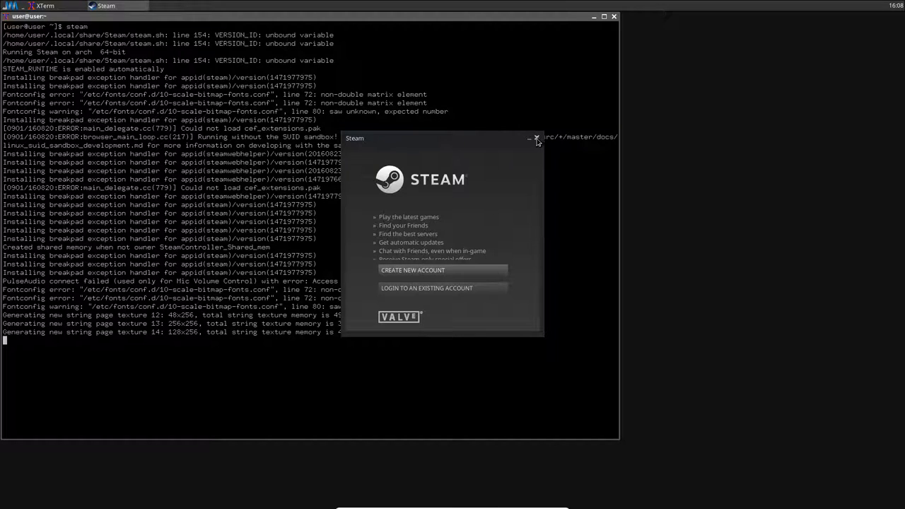
pyautogui.click(537, 139)
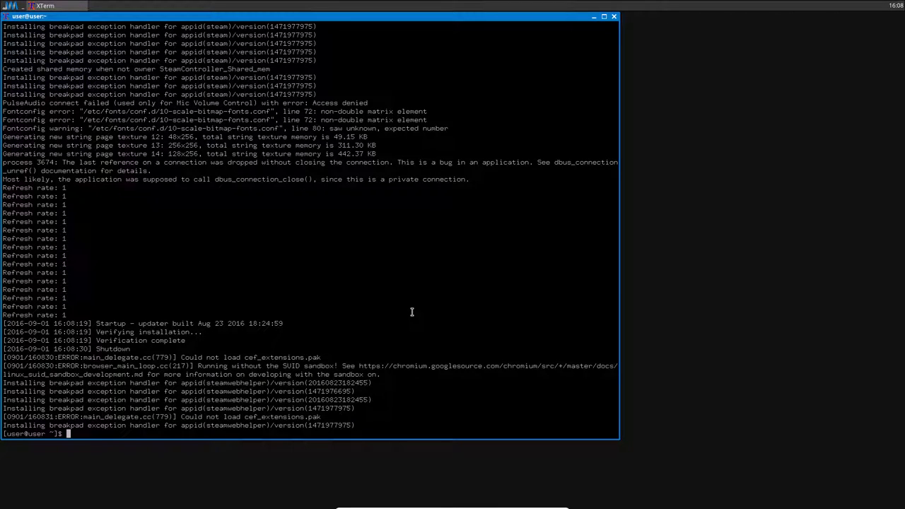
# - Run steam --reset to reset the Steam installation
pyautogui.write('steam')
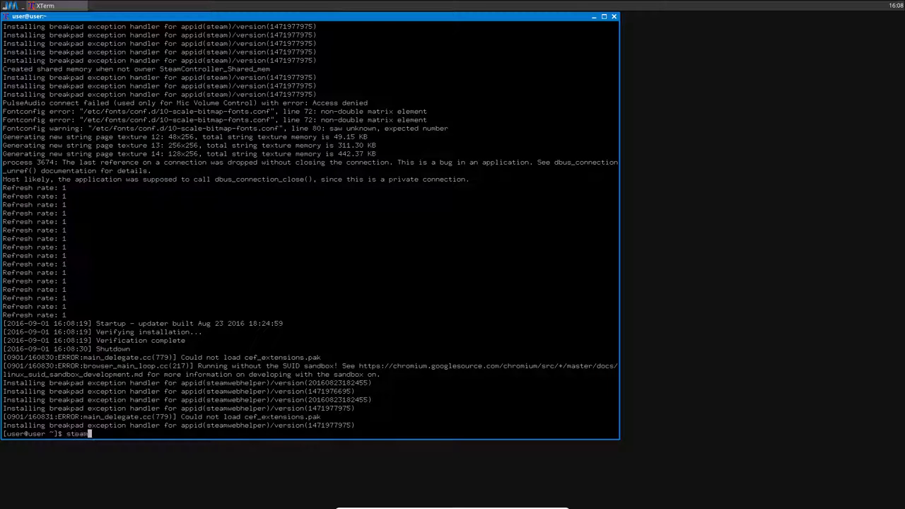
pyautogui.write('--reset')
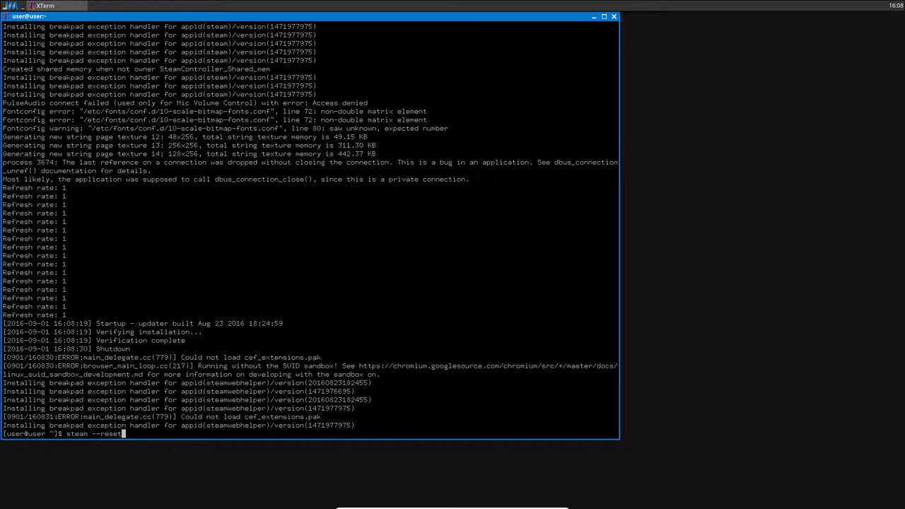
pyautogui.press('Return')
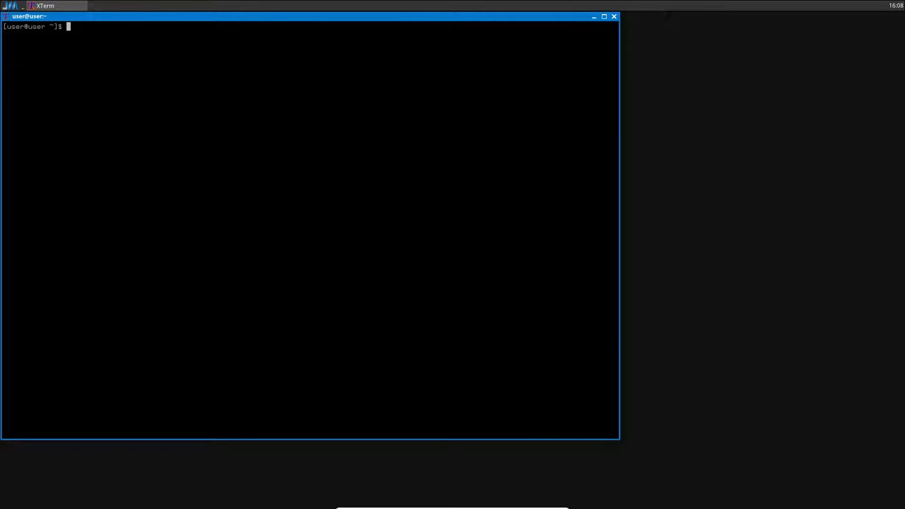
# - Type steam at the fresh prompt and restore the XTerm window from the panel
pyautogui.write('steam')
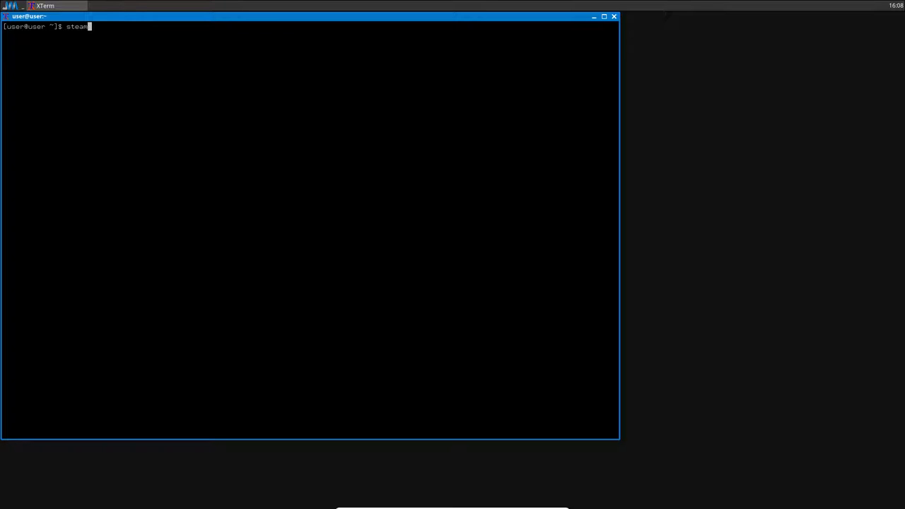
pyautogui.moveTo(696, 98)
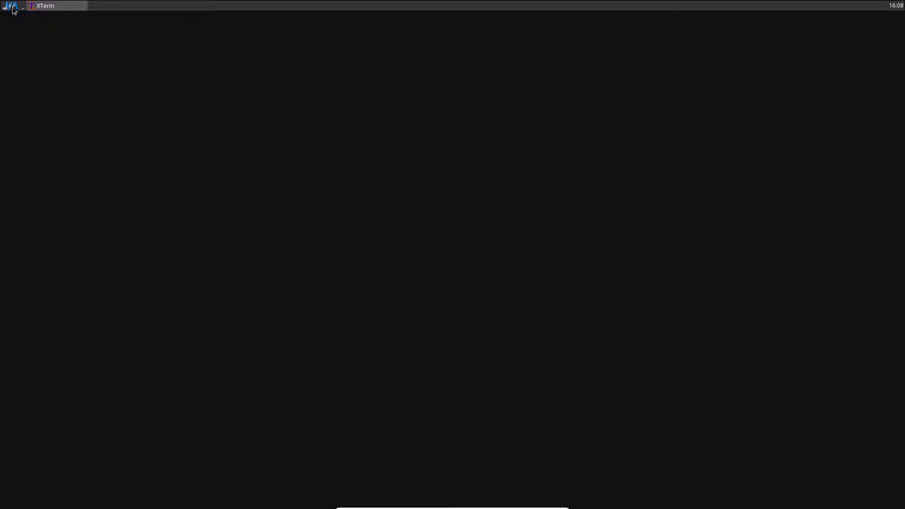
pyautogui.click(10, 7)
pyautogui.write('steam')
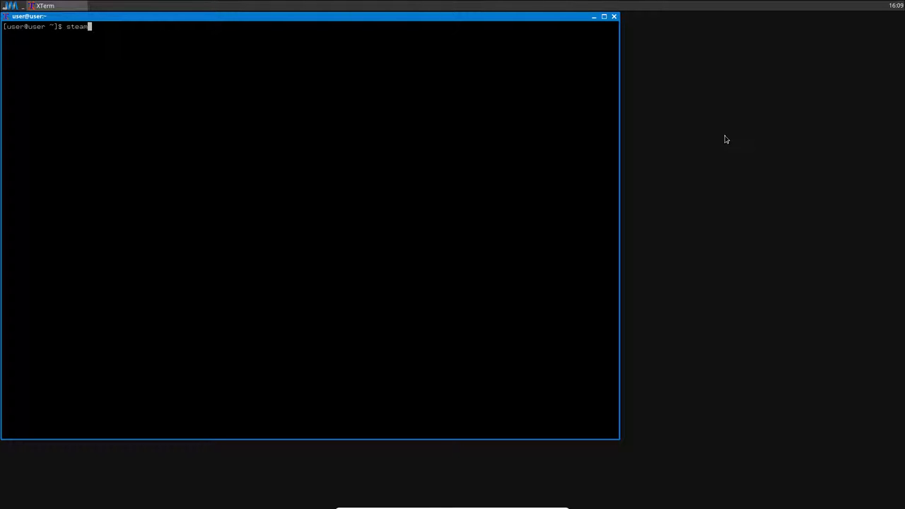
pyautogui.moveTo(196, 162)
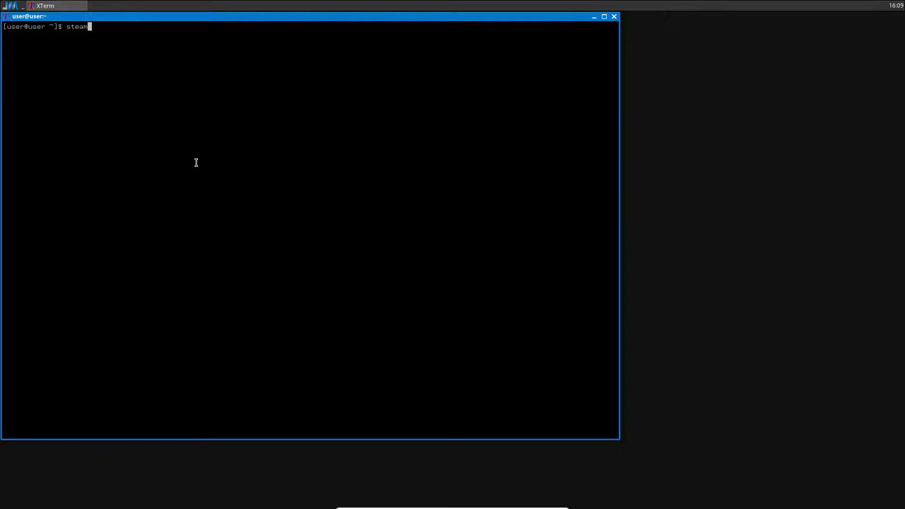
# - Run steam, let it fail with swrast libGL errors, then interrupt it with Ctrl+C
pyautogui.press('Return')
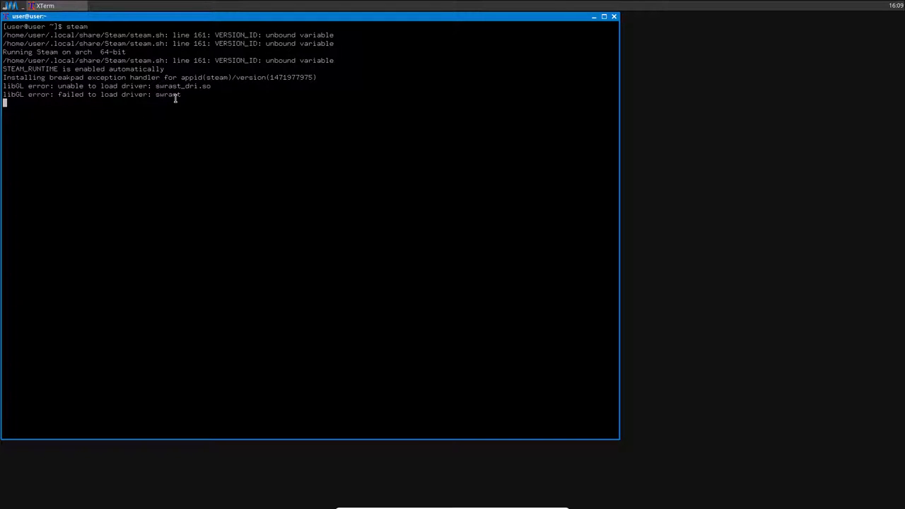
pyautogui.moveTo(172, 104)
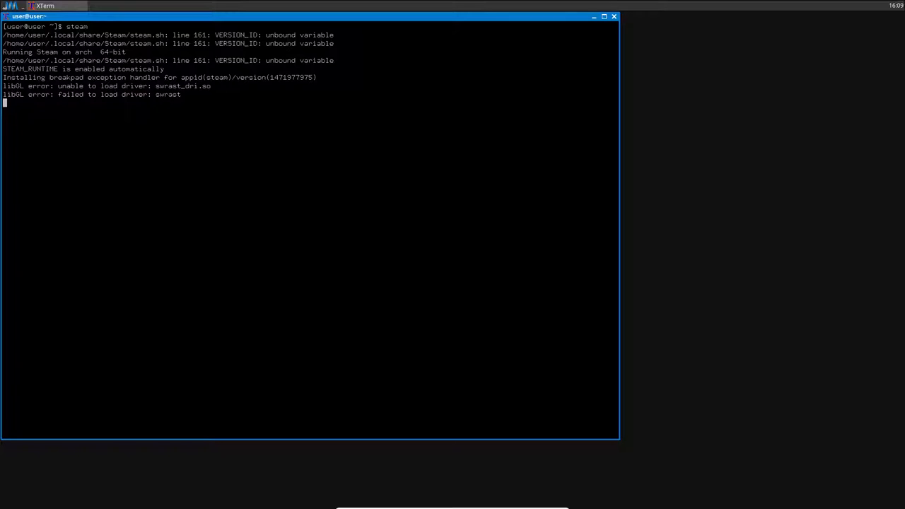
pyautogui.press('ctrl+c')
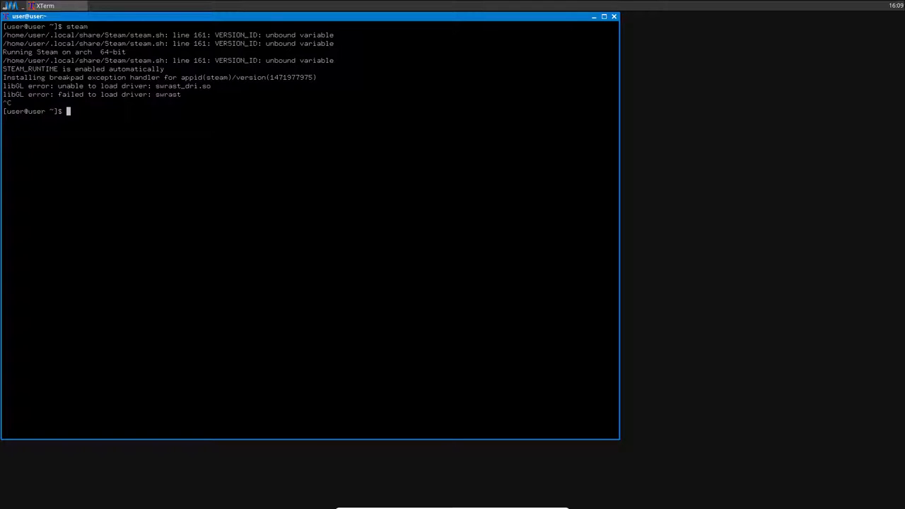
# - Type the command LIBGL_DEBUG=verbose steam at the prompt without running it
pyautogui.write('LIBGL_')
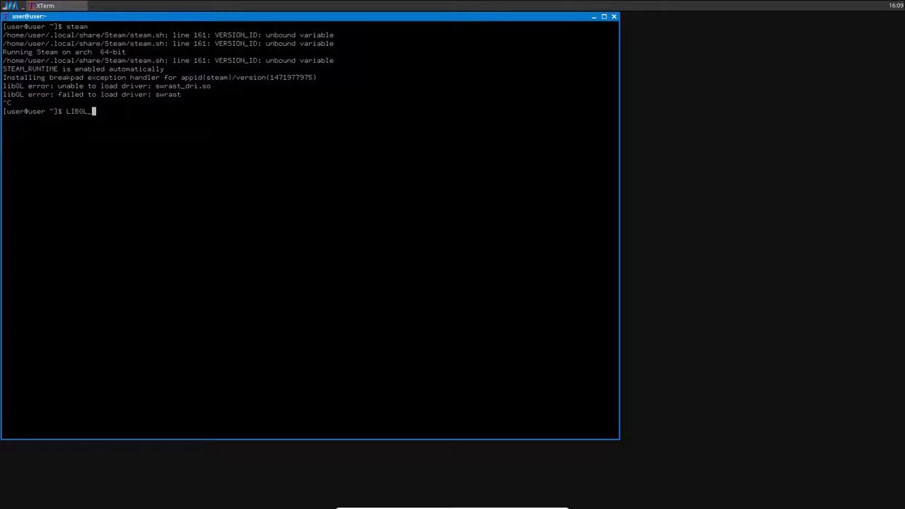
pyautogui.write('DEBUG')
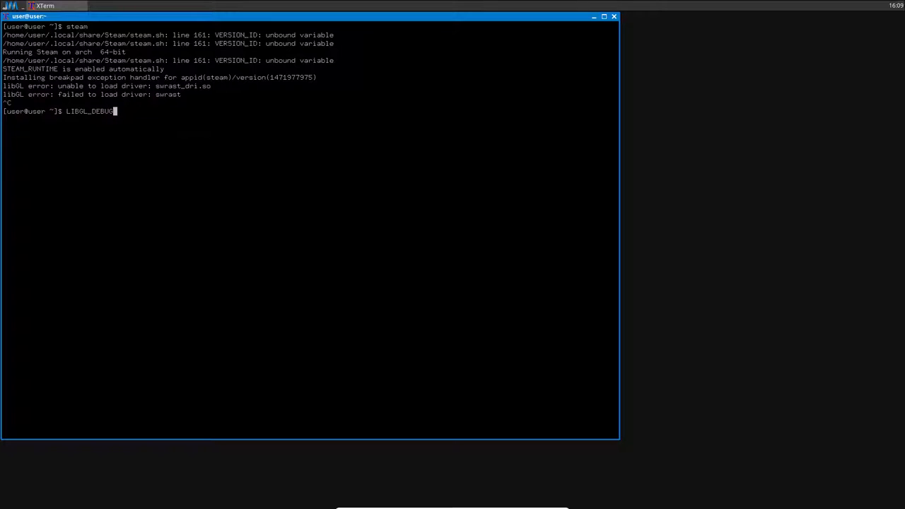
pyautogui.write('=ve')
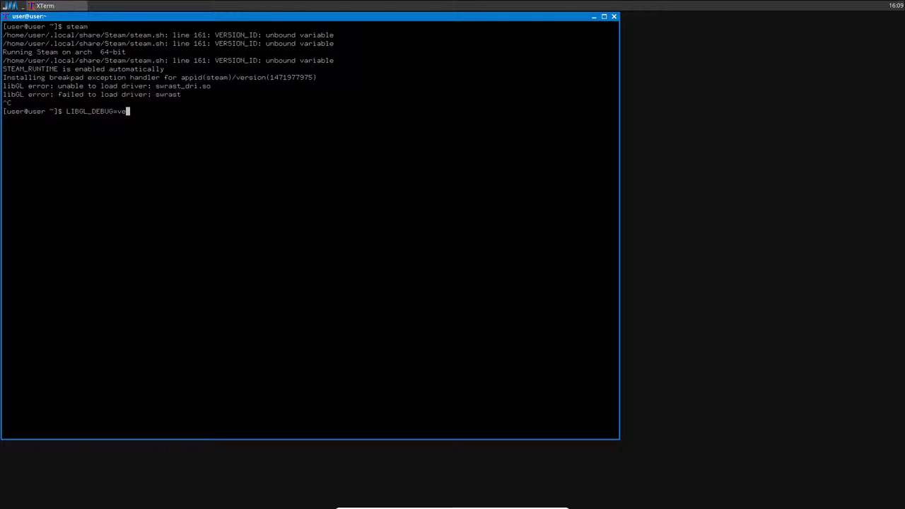
pyautogui.write('rbose steam')
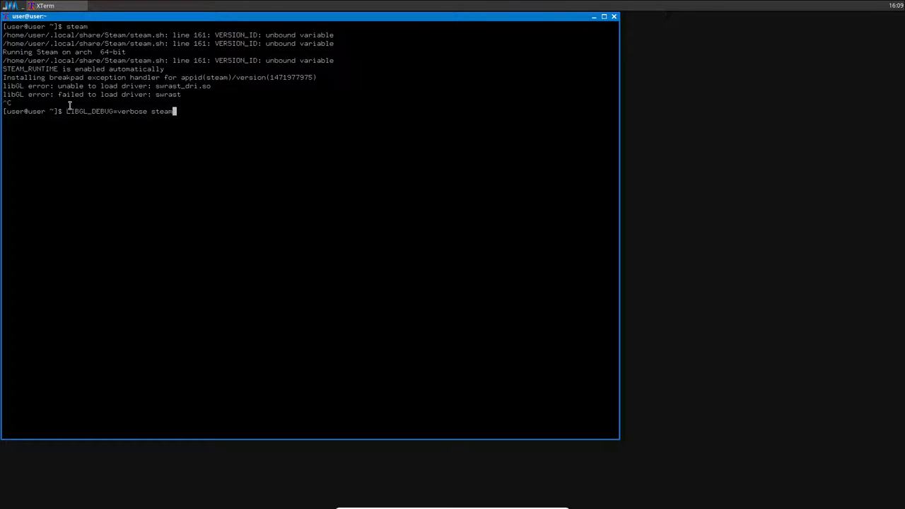
pyautogui.doubleClick(85, 111)
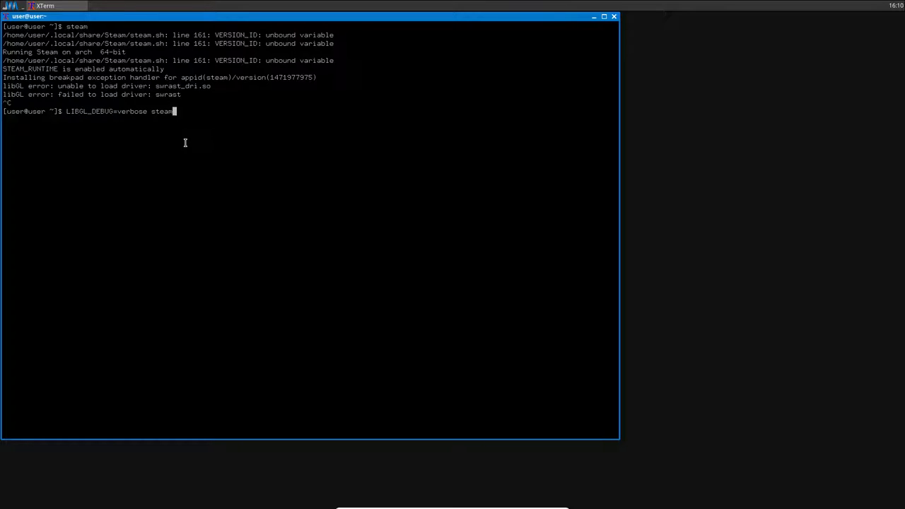
# - Run the verbose Steam launch, stop it, and select the libstdc++ CXXABI_1.3.8 error text
pyautogui.press('Return')
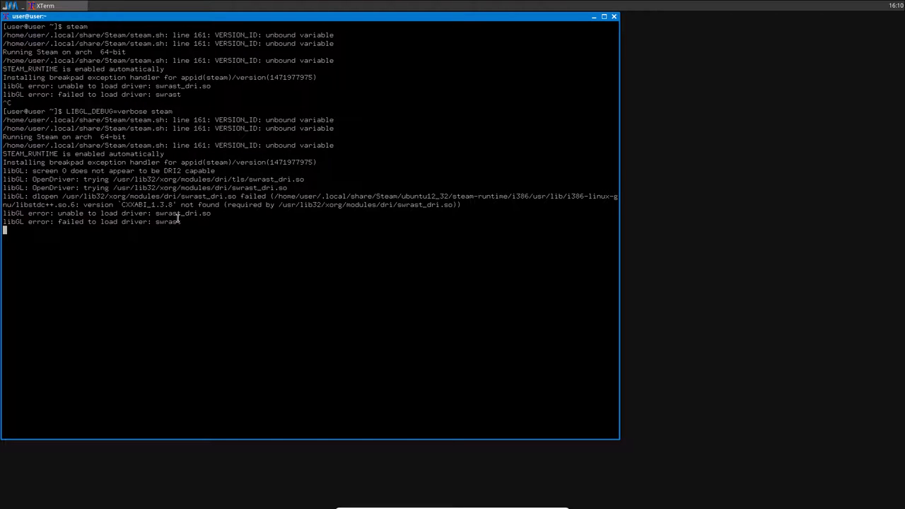
pyautogui.moveTo(331, 263)
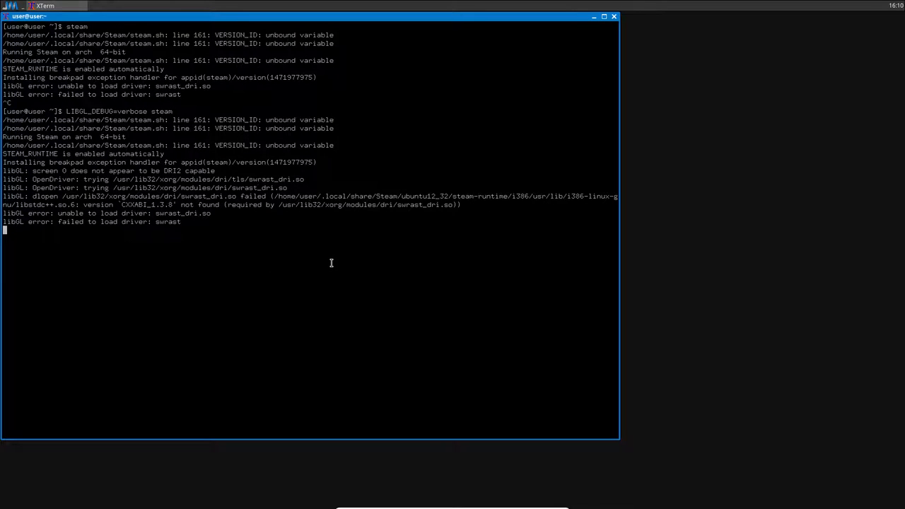
pyautogui.moveTo(46, 230)
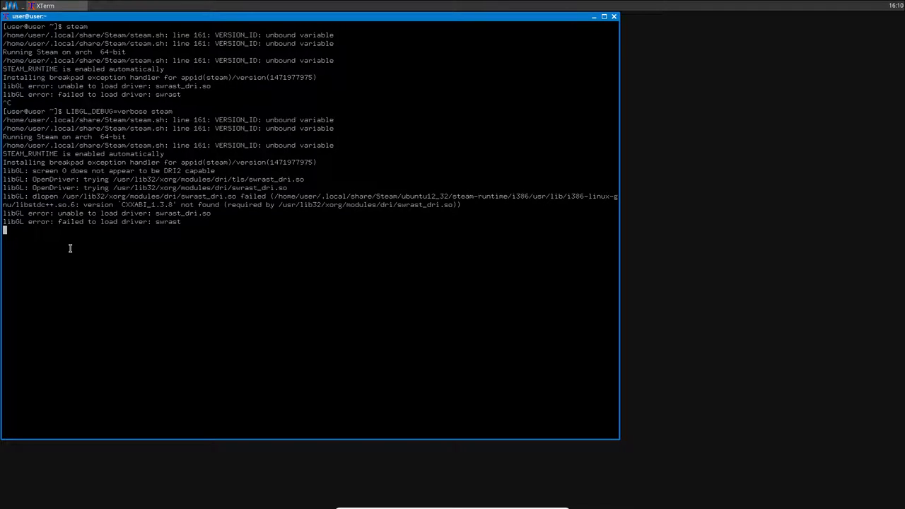
pyautogui.press('ctrl+c')
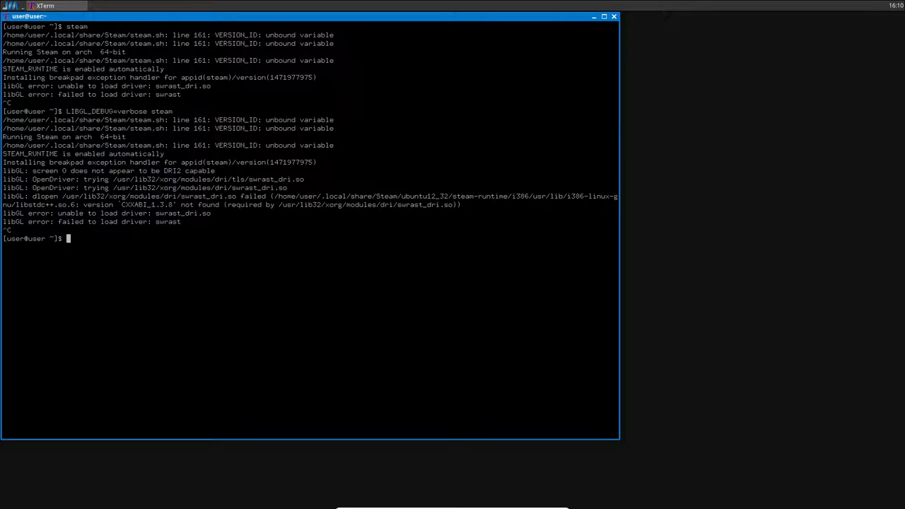
pyautogui.moveTo(277, 199)
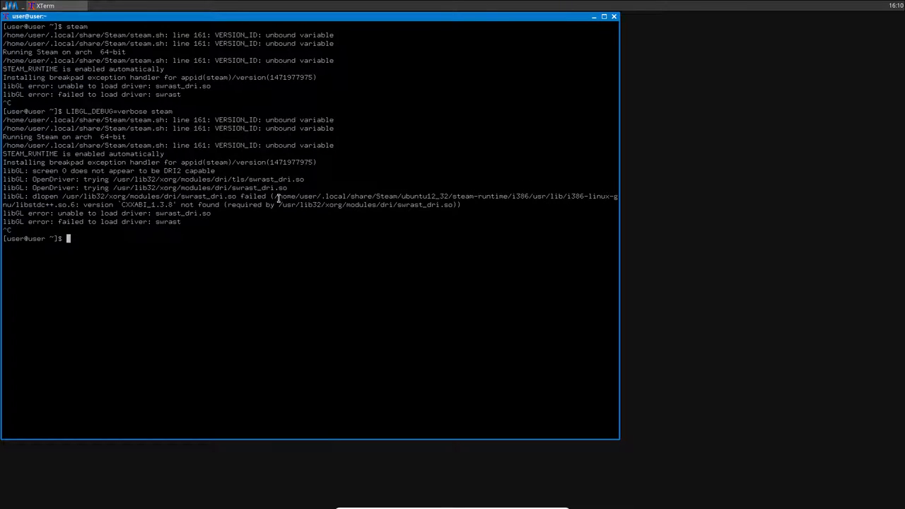
pyautogui.moveTo(273, 196); pyautogui.dragTo(78, 205)
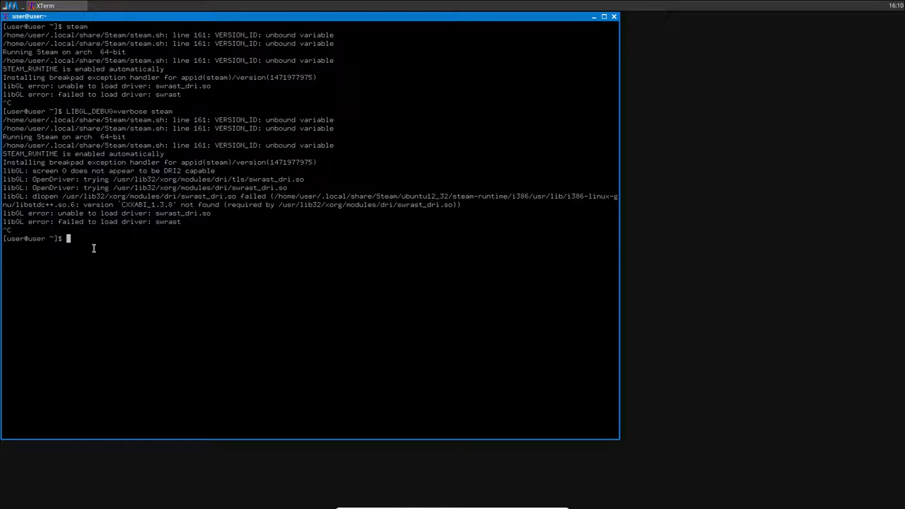
# - Search the home folder with find ~ -name libstdc++.so.6
pyautogui.write('find ~')
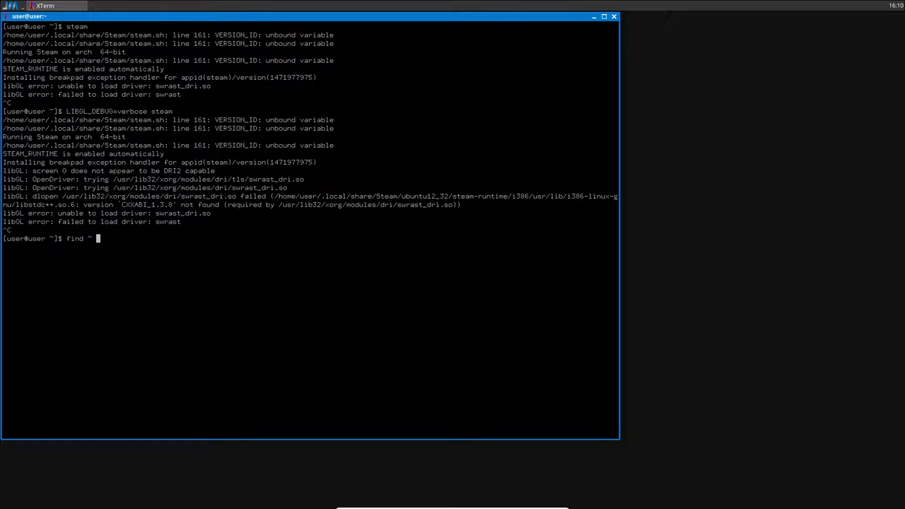
pyautogui.write('-name li')
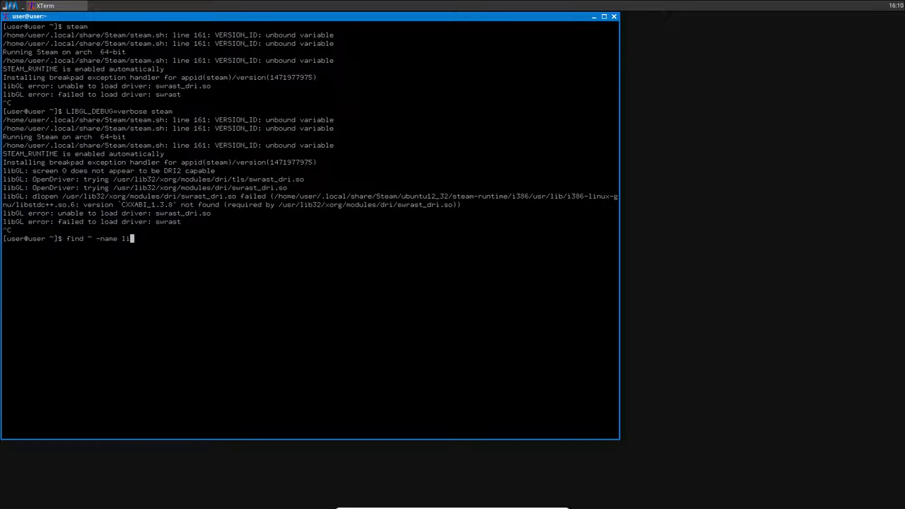
pyautogui.write('bstdc')
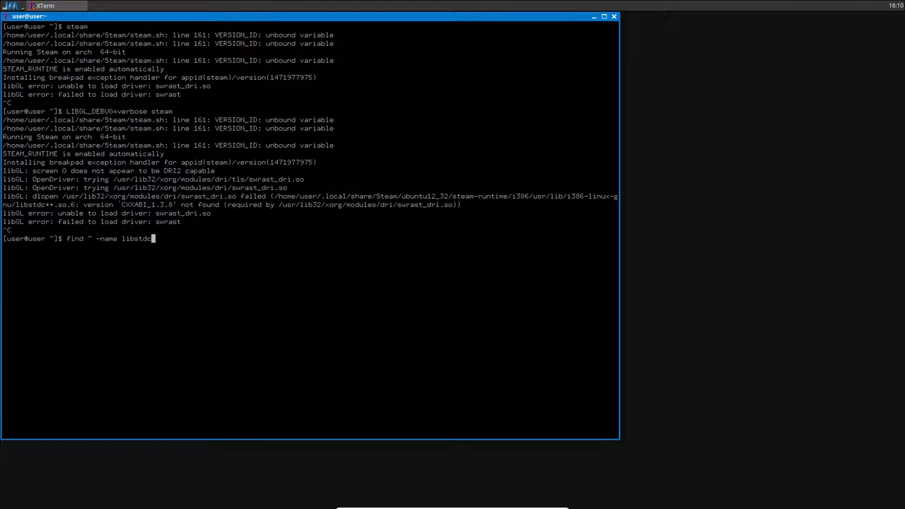
pyautogui.write('++.so.')
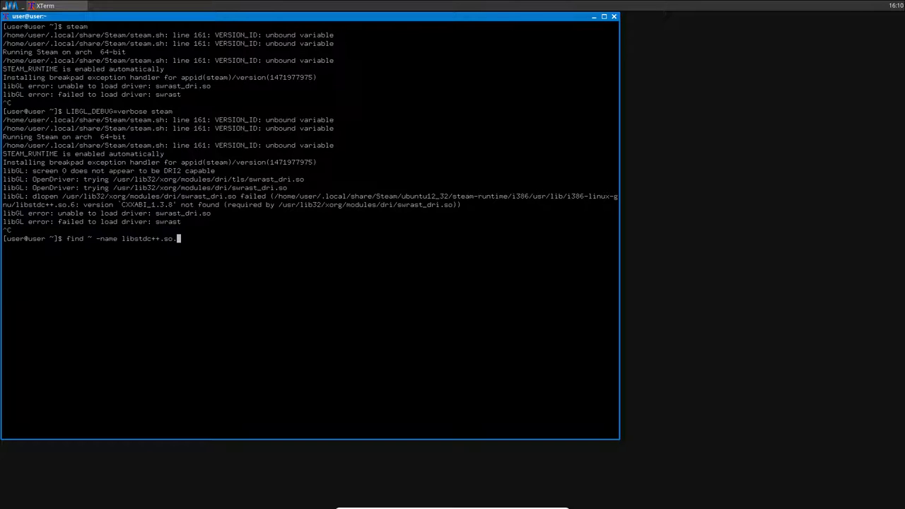
pyautogui.press('Return')
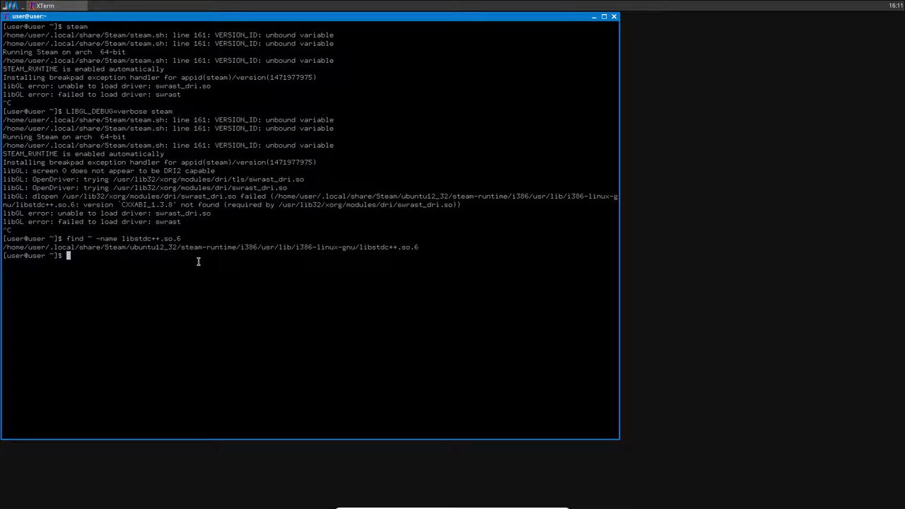
# - Delete the found libstdc++.so.6 by rerunning find with -delete
pyautogui.write('find ~ -name libstdc++.so.6')
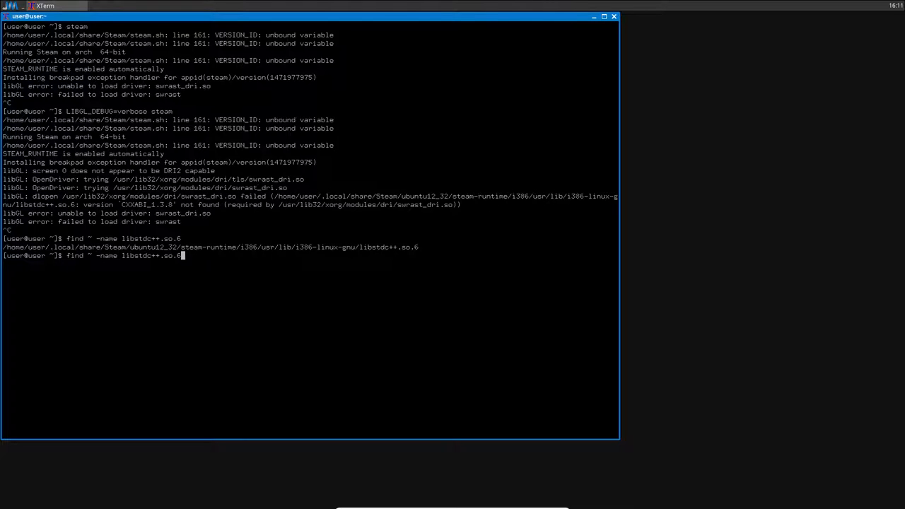
pyautogui.write('-dele')
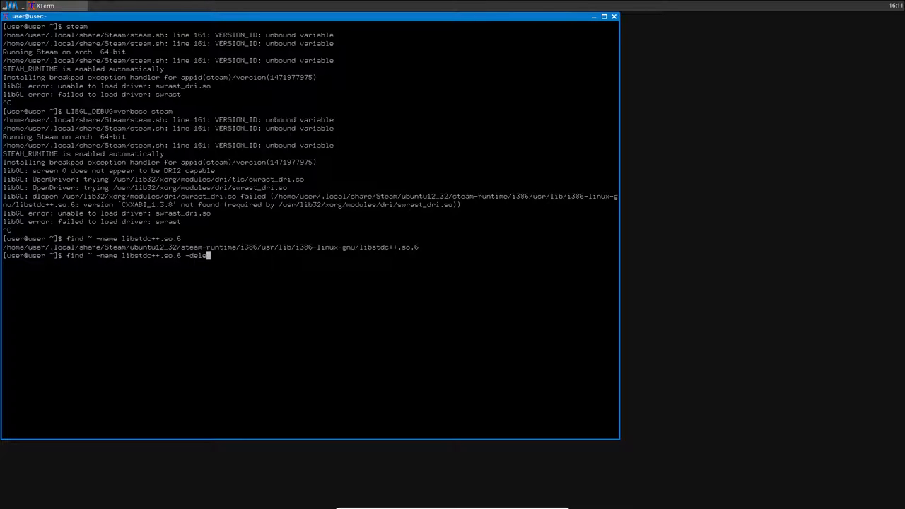
pyautogui.press('Return')
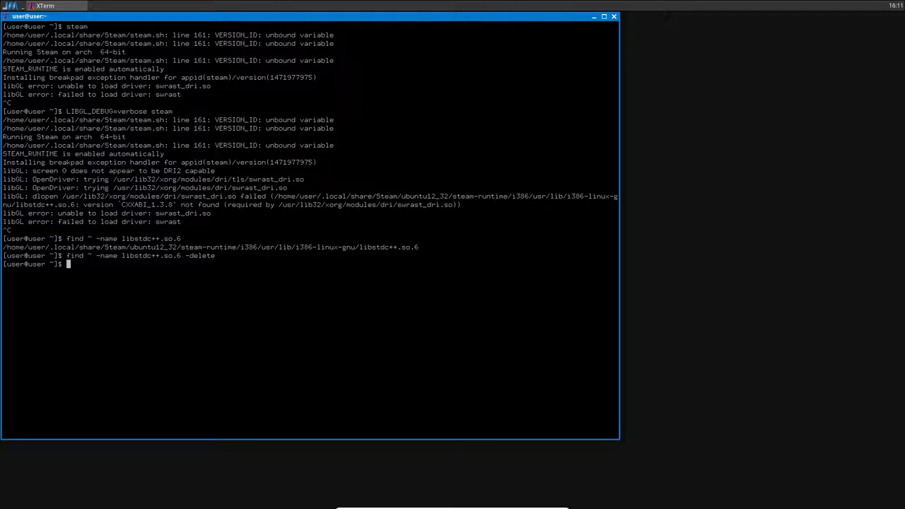
# - Rerun find ~ -name libstdc++.so.6 to check for the library and scroll the output
pyautogui.write('find ~ -name libstdc++.so.6')
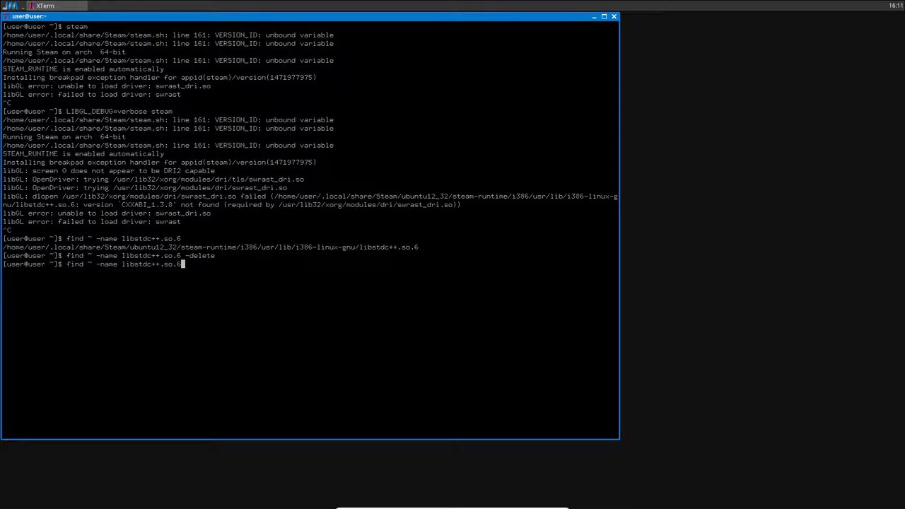
pyautogui.press('Return')
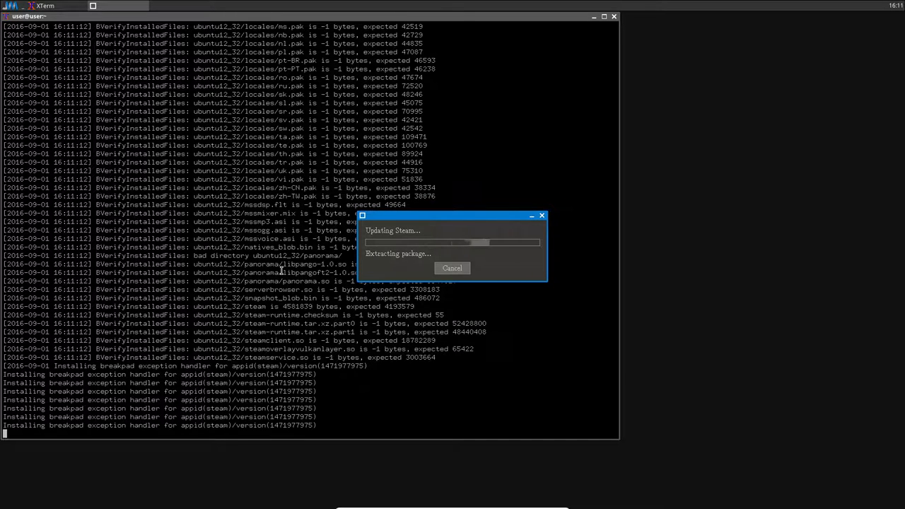
pyautogui.scroll(-3)
pyautogui.write('find ~ -name libstdc++.so.6')
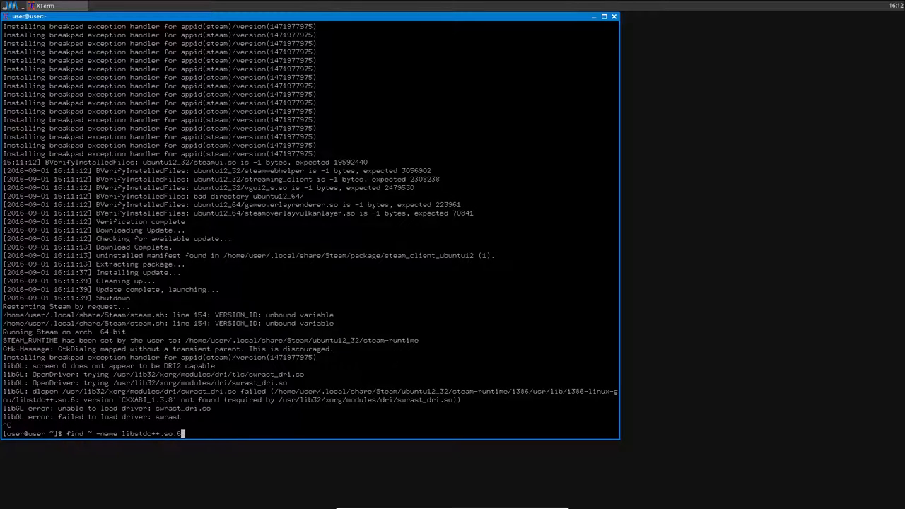
# - Find and delete both amd64 and i386 libstdc++.so.6 copies with find ~ -name libstdc++.so.6 -delete
pyautogui.press('Return')
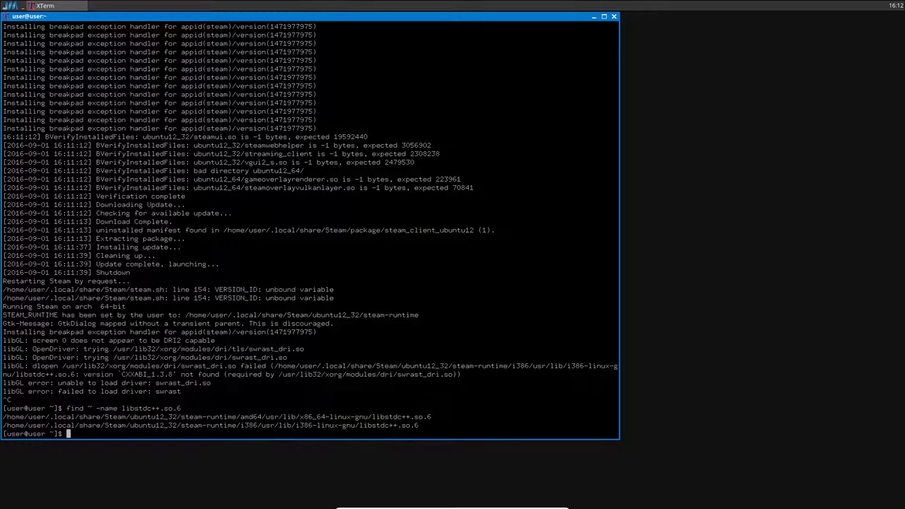
pyautogui.moveTo(240, 428)
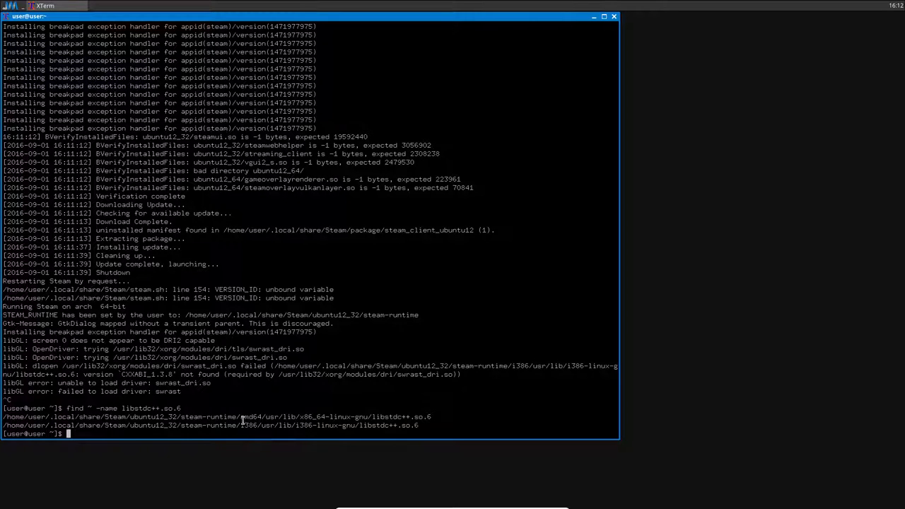
pyautogui.doubleClick(247, 417)
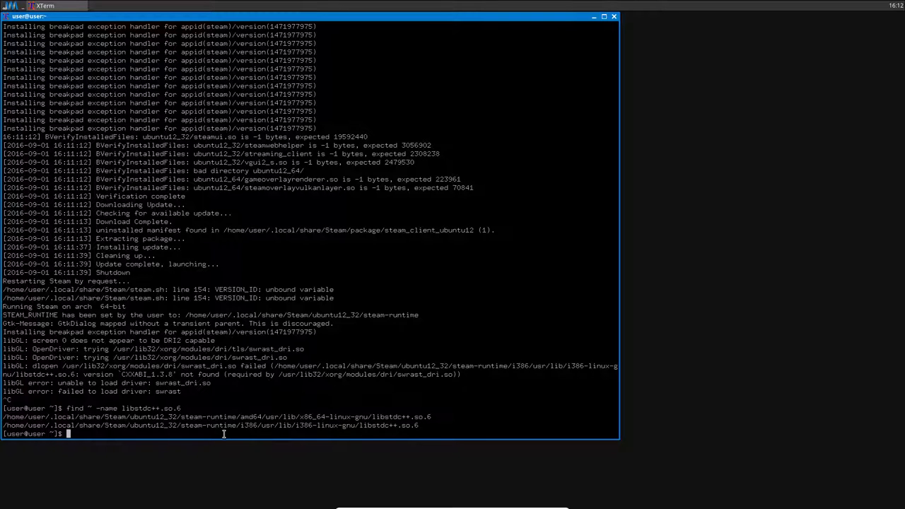
pyautogui.write('find ~ -name libstdc++.so.6 -delete')
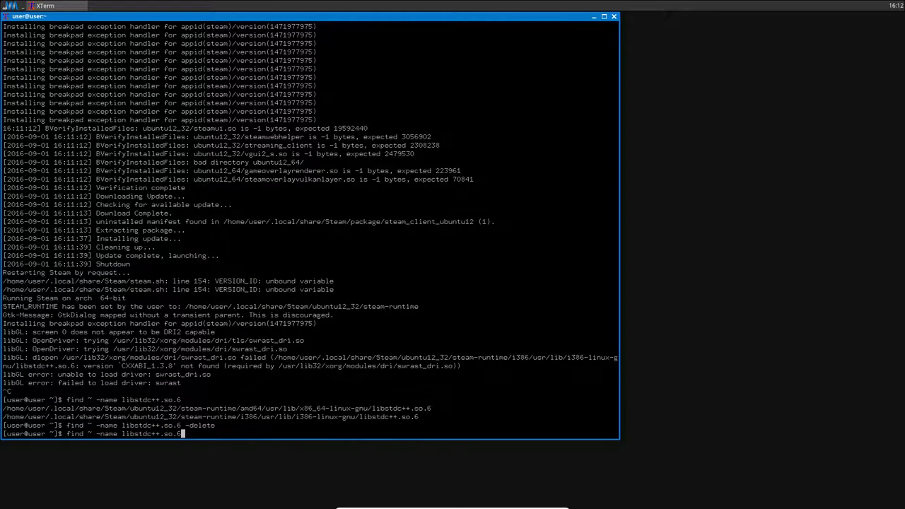
pyautogui.press('Return')
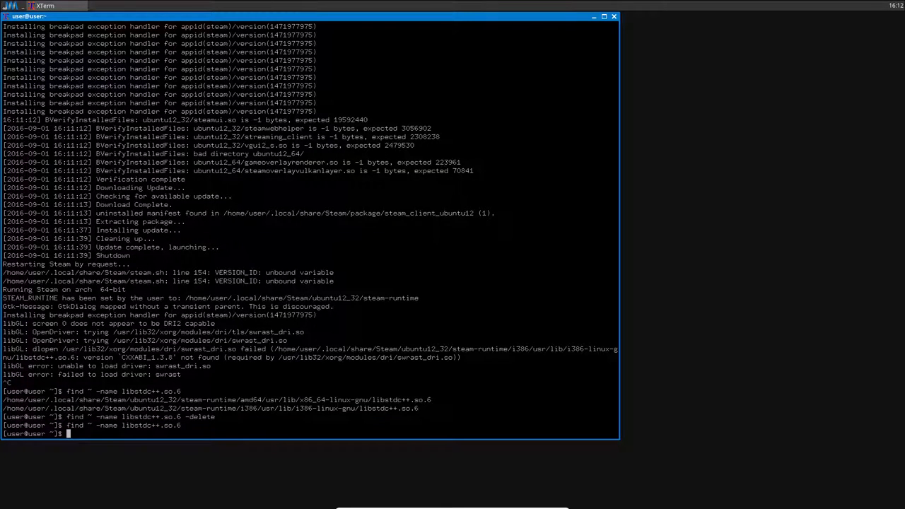
# - Launch LIBGL_DEBUG=verbose steam to reveal the libgpg-error failure, then retype a find command
pyautogui.write('LIBGL_DEBUG=verbose steam')
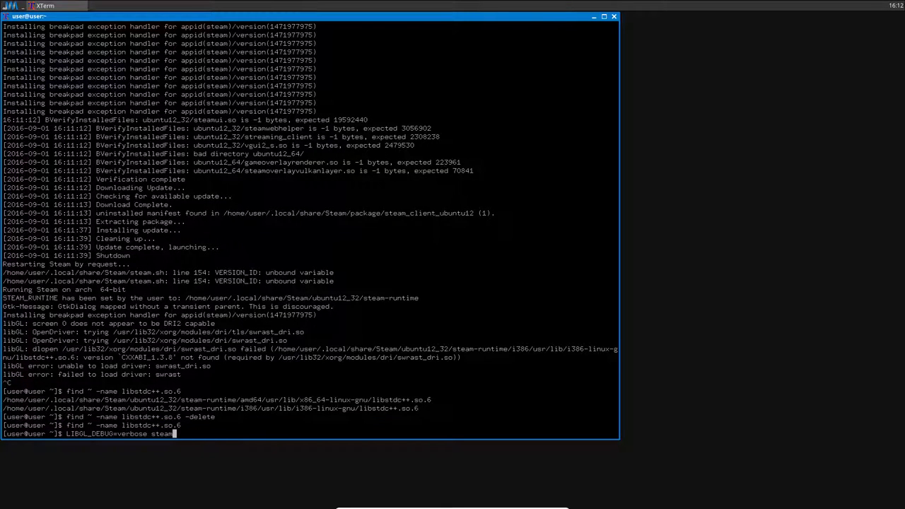
pyautogui.press('Return')
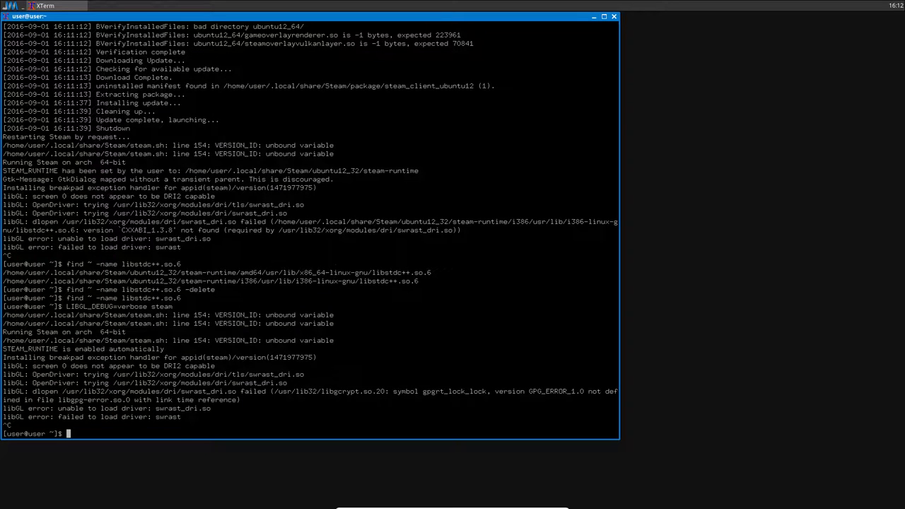
pyautogui.write('find ~ -name libstdc++.so.6')
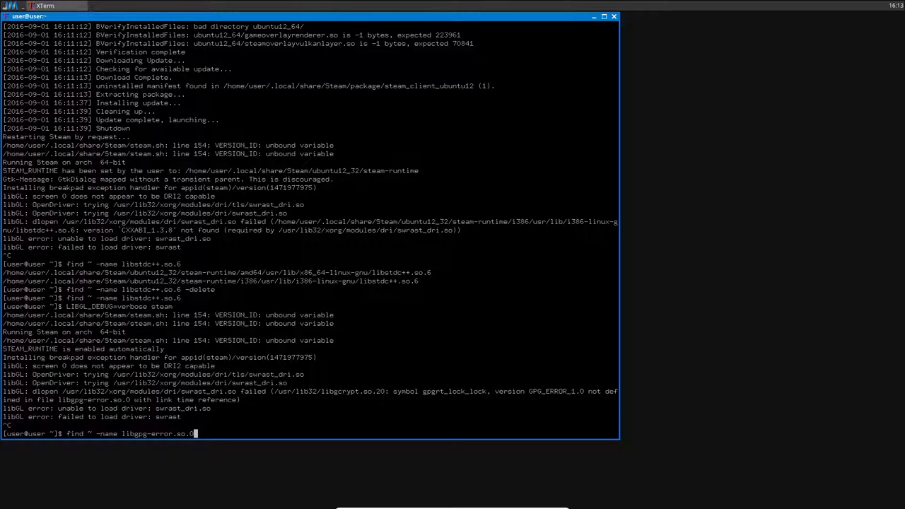
# - Find and delete both libgpg-error.so.0 copies with find -delete, then type steam
pyautogui.press('Return')
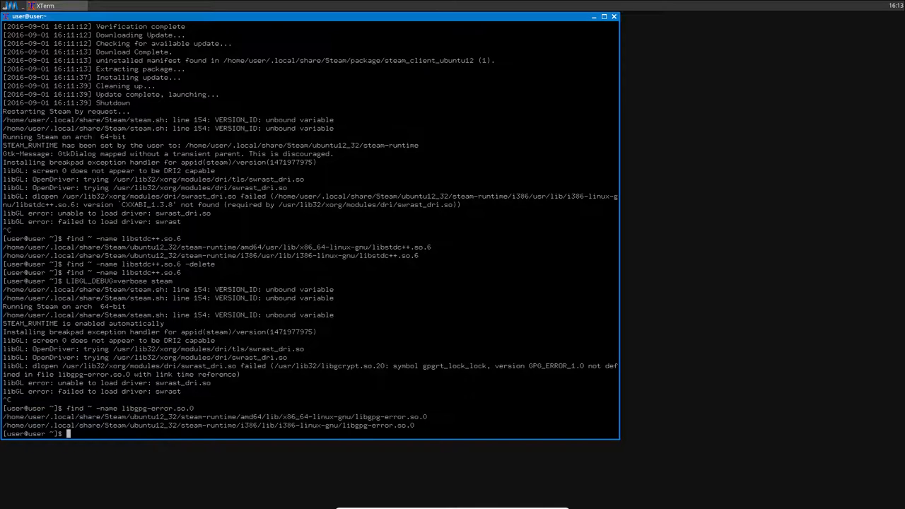
pyautogui.write('find ~ -name libgpg-error.so.0')
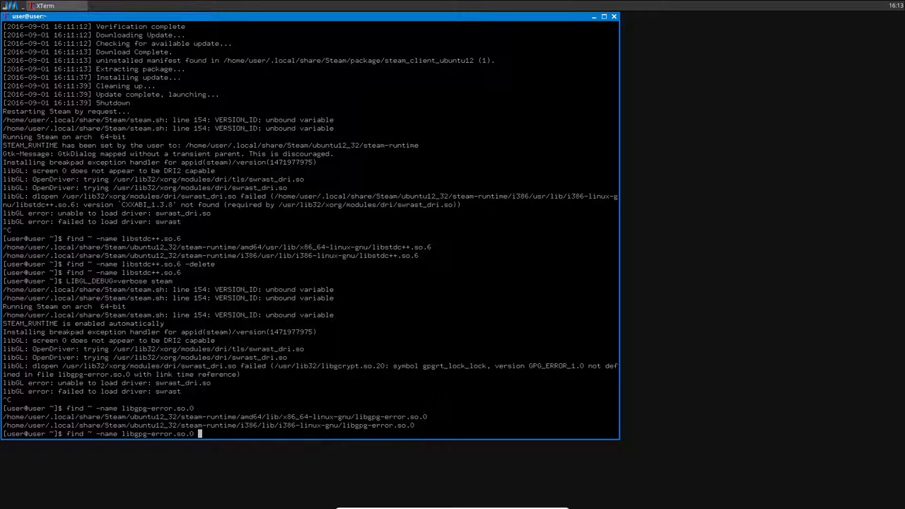
pyautogui.write('-delete')
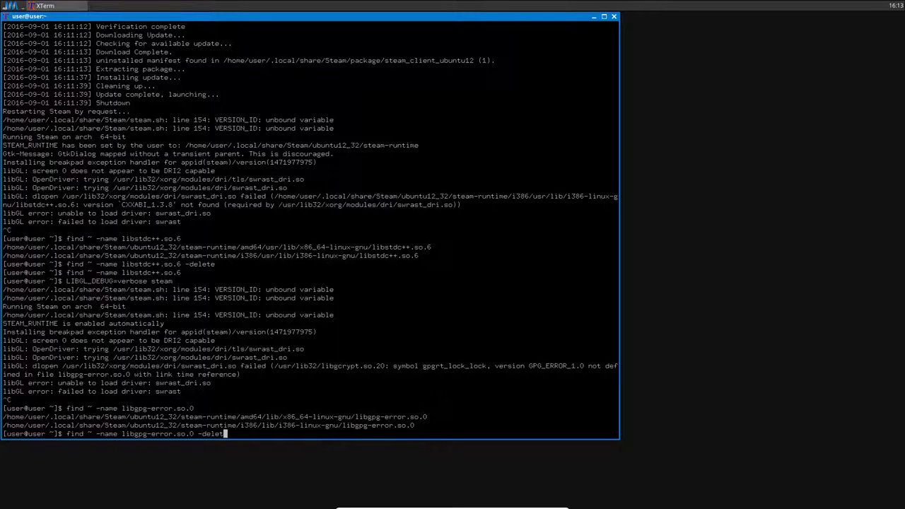
pyautogui.press('Return')
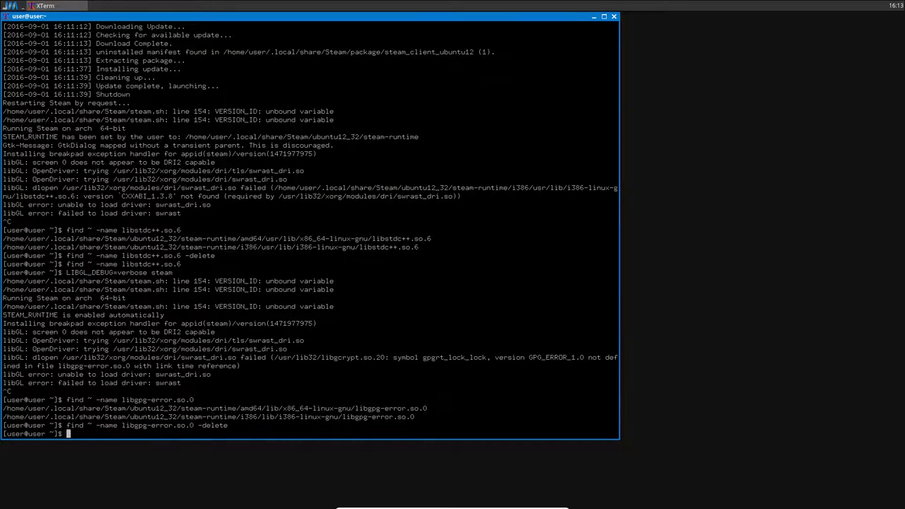
pyautogui.write('steam')
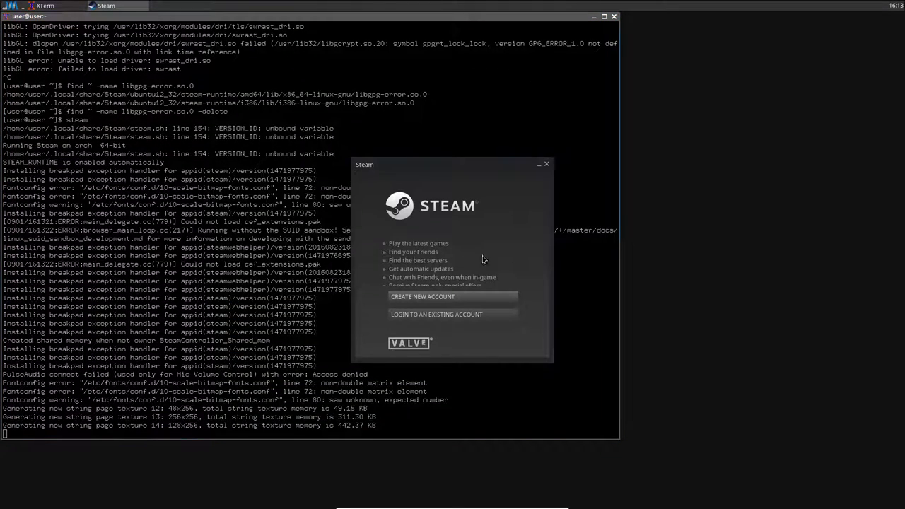
pyautogui.moveTo(525, 273)
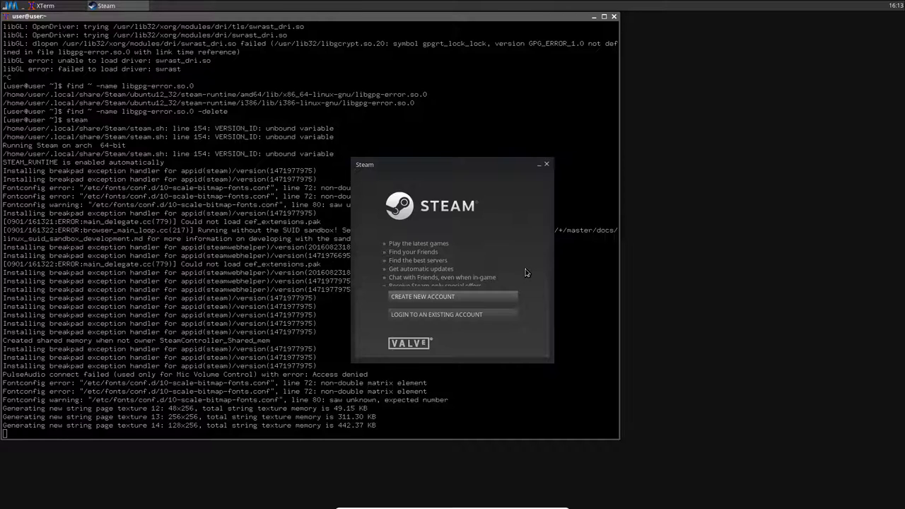